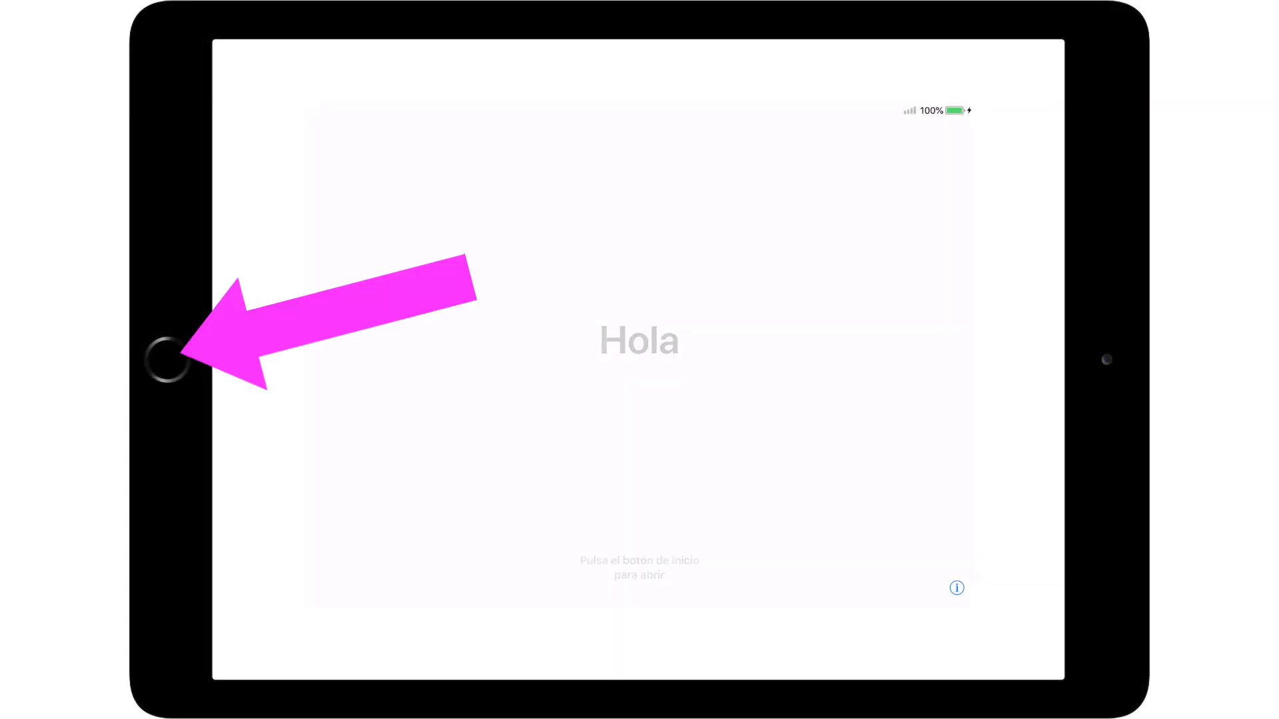
Wake the iPad, choose English and United States, and skip Quick Start for manual setup
left_click(168, 360)
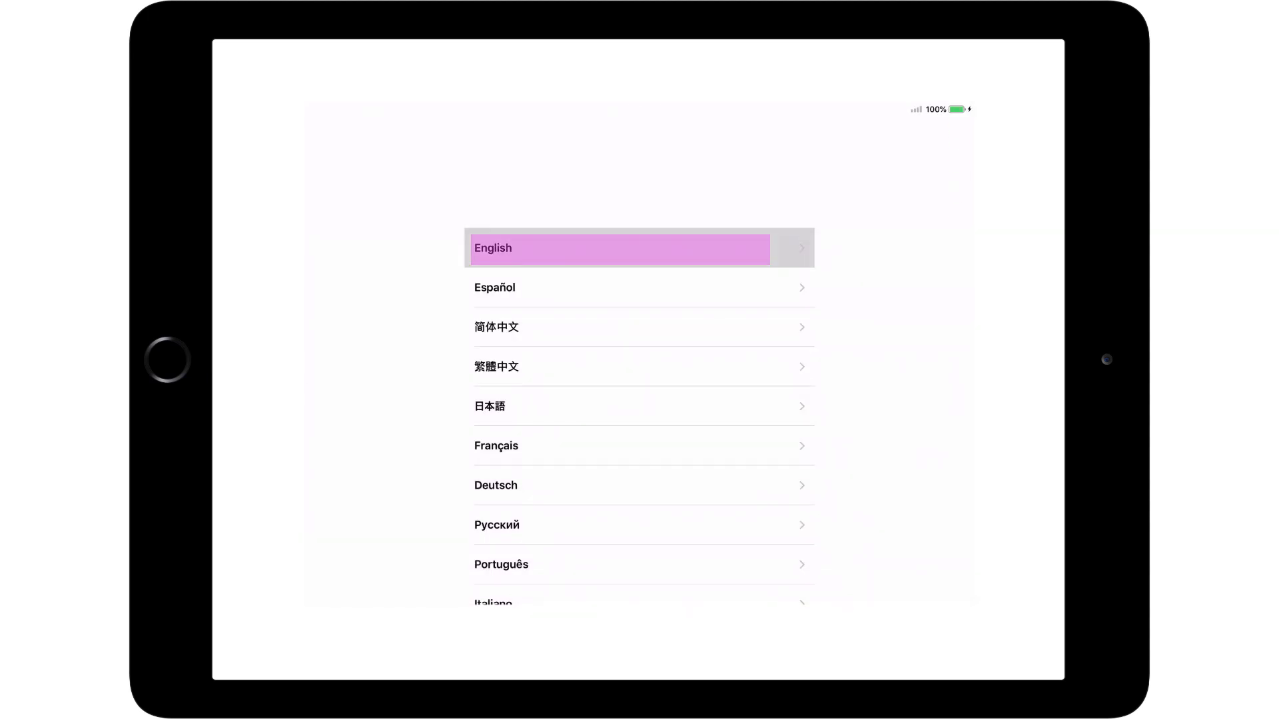
left_click(618, 248)
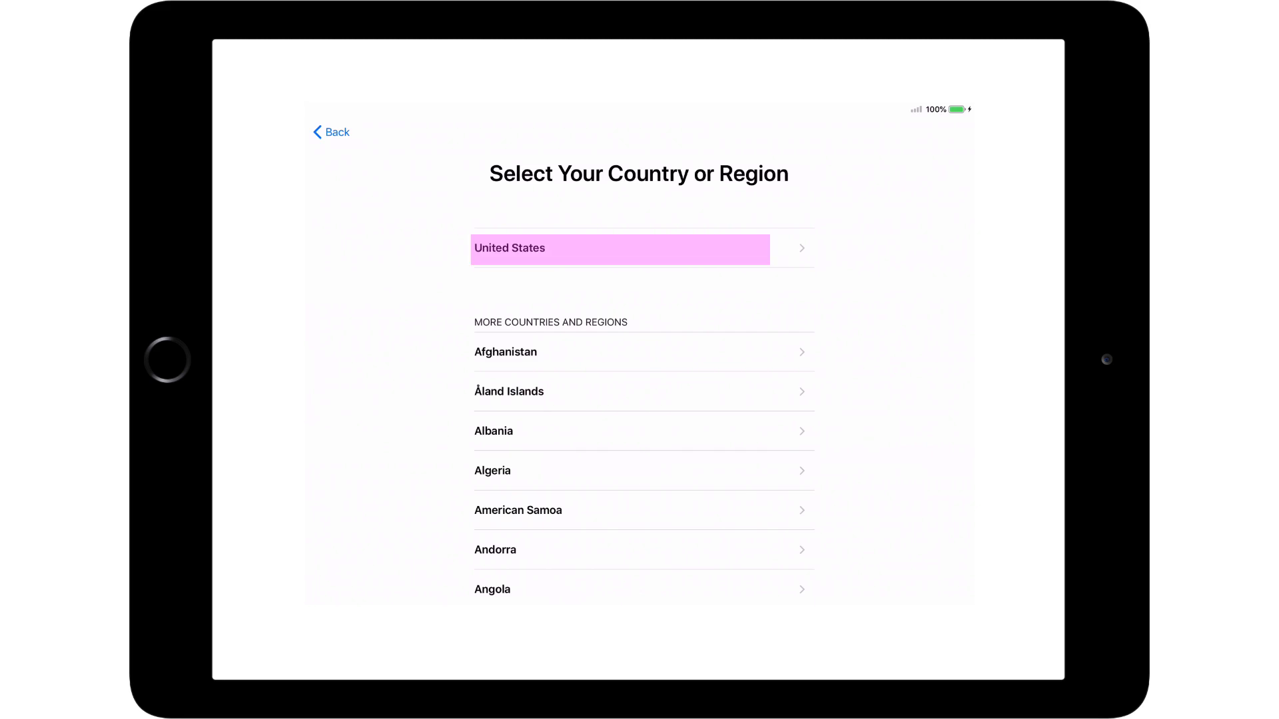
left_click(620, 248)
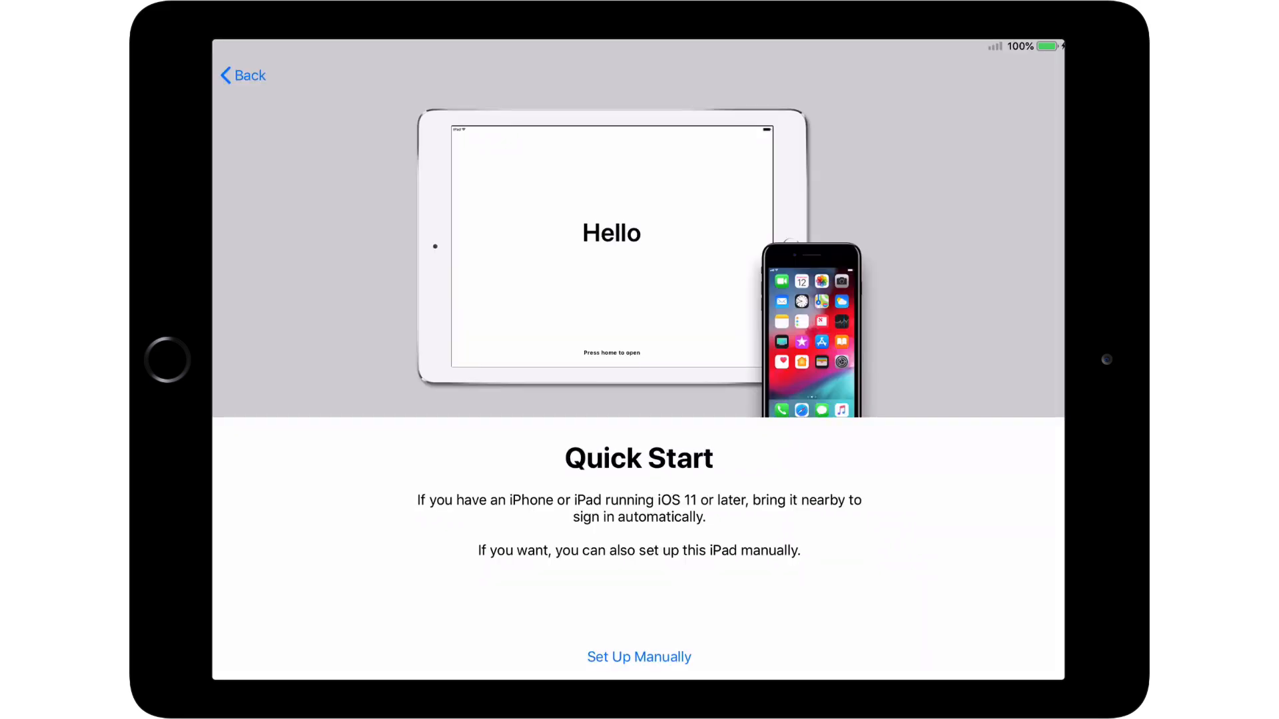
left_click(638, 657)
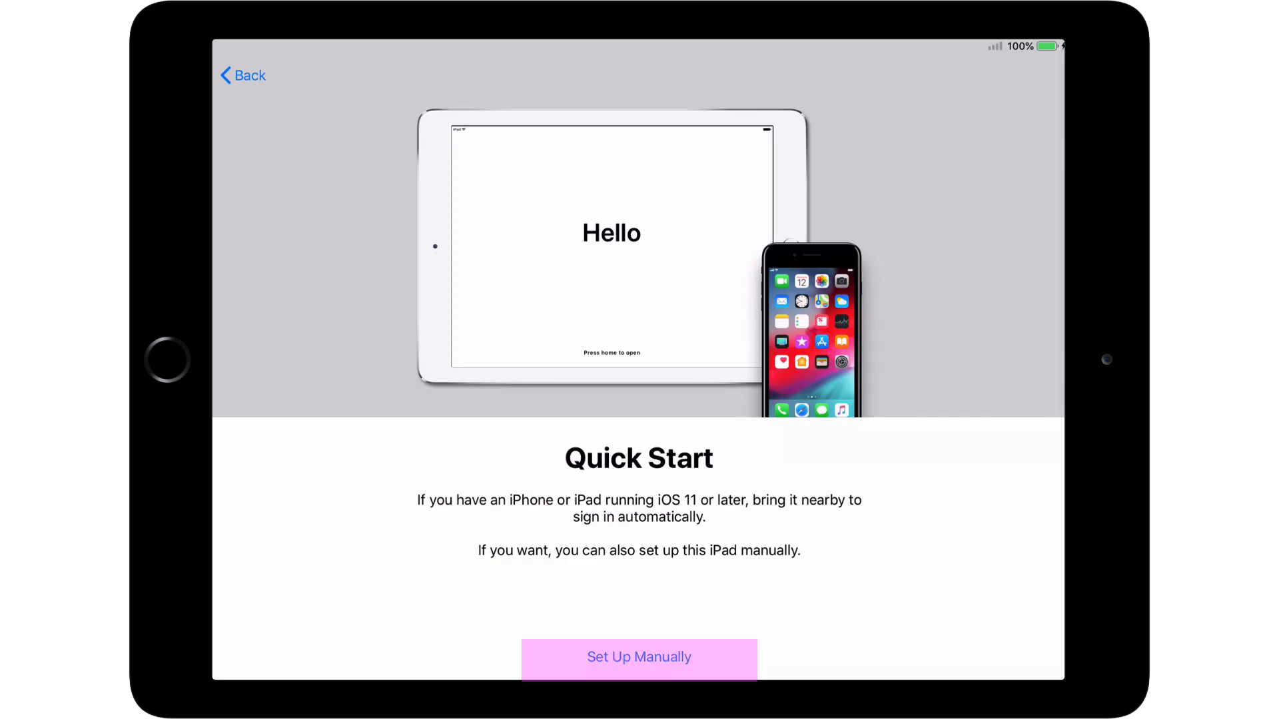
left_click(638, 657)
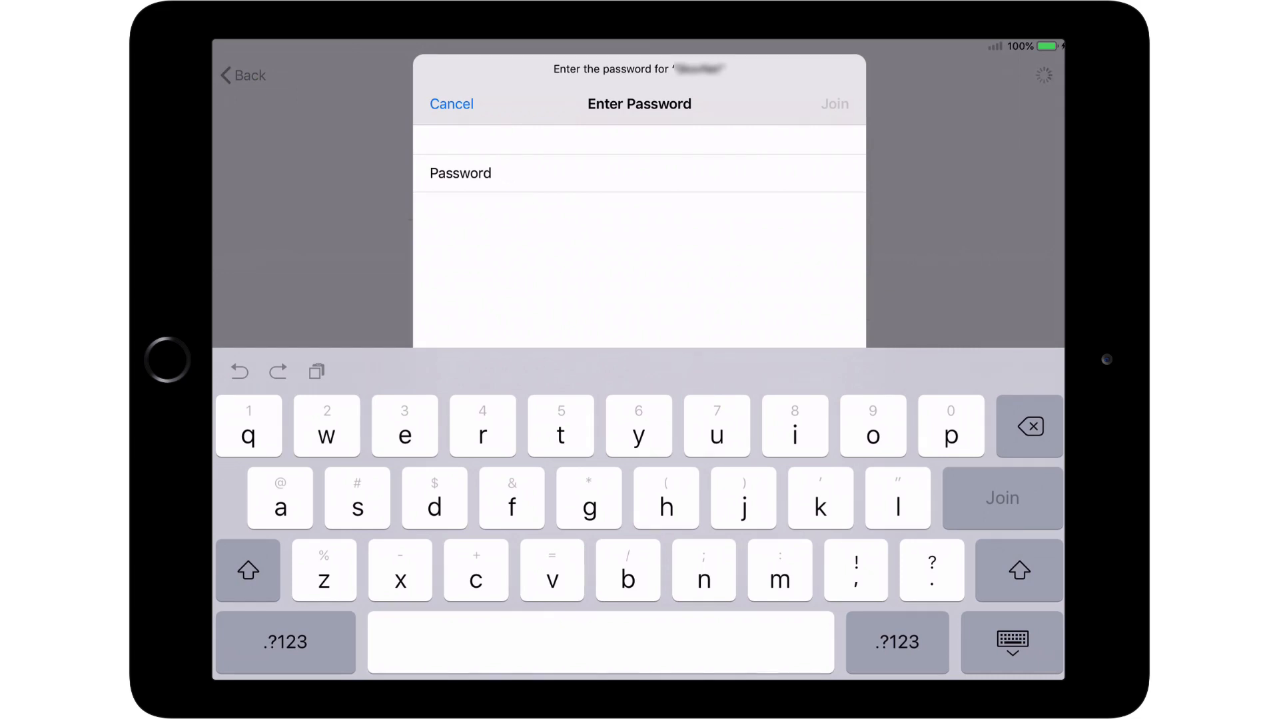
Join the Wi-Fi network with its password and wait for the Remote Management notice
left_click(451, 104)
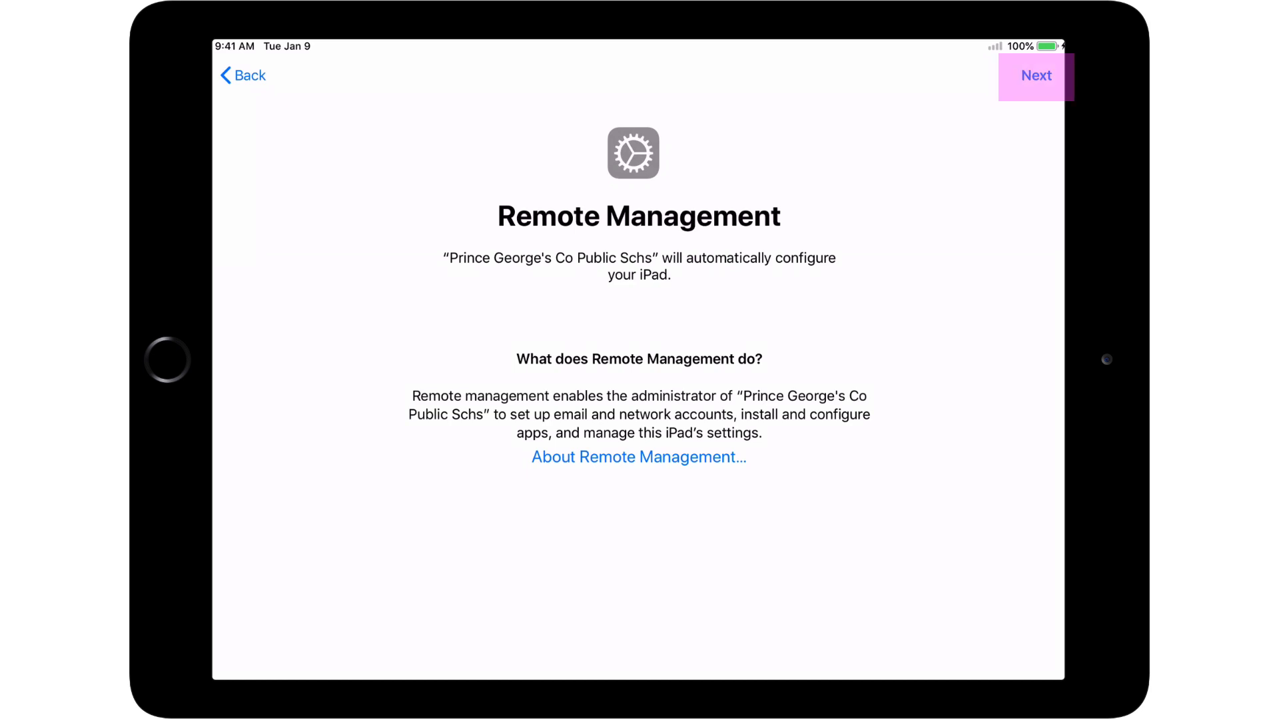
Accept district remote management, enable Location Services, and finish setup to the Home screen
left_click(1036, 75)
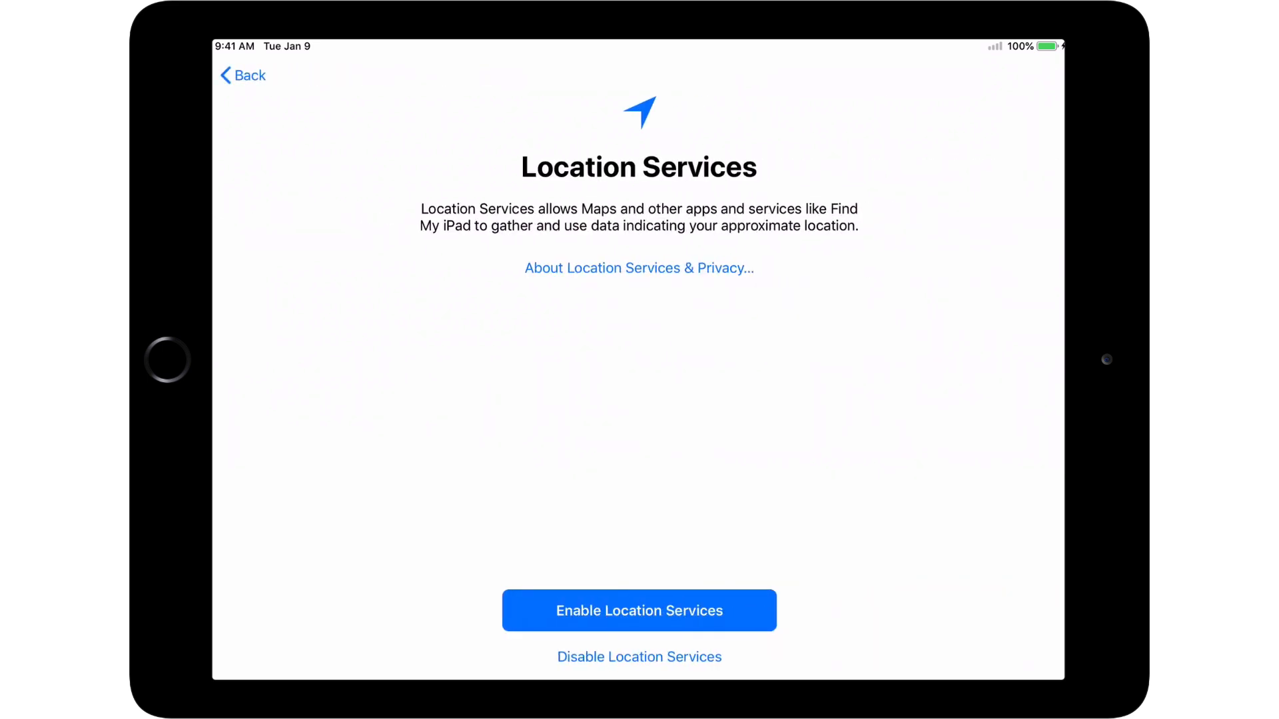
left_click(638, 610)
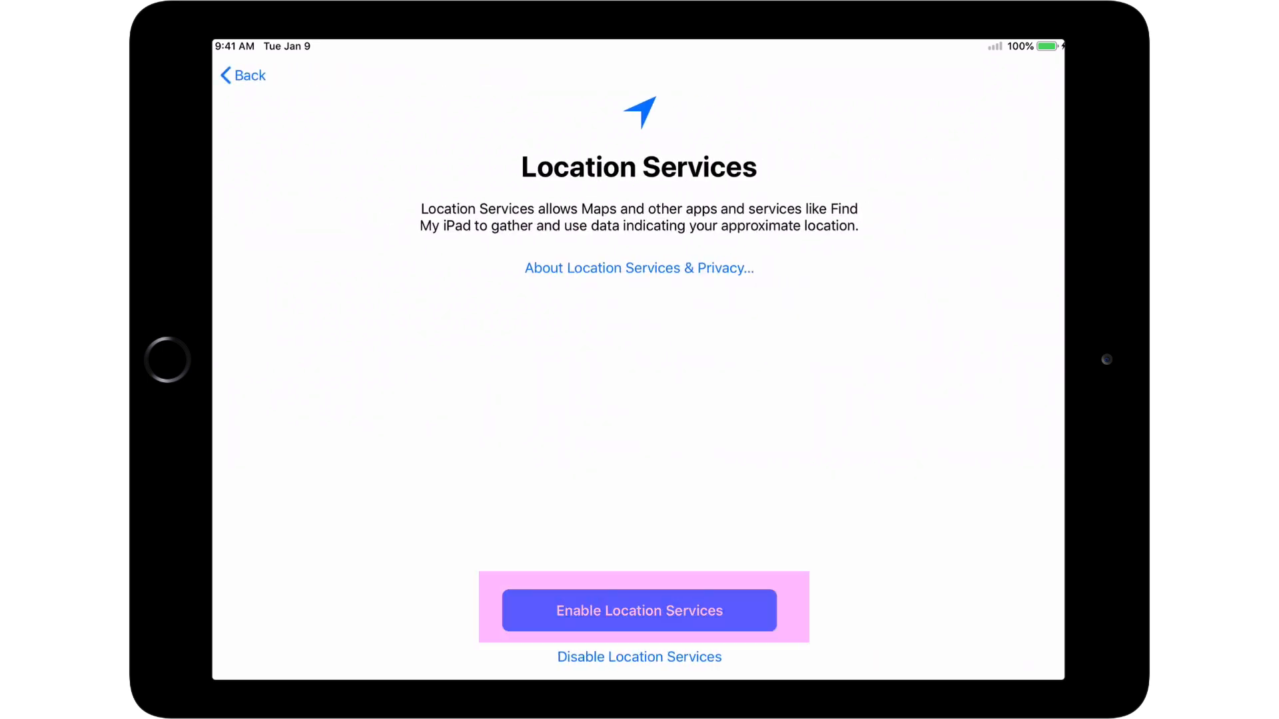
left_click(638, 612)
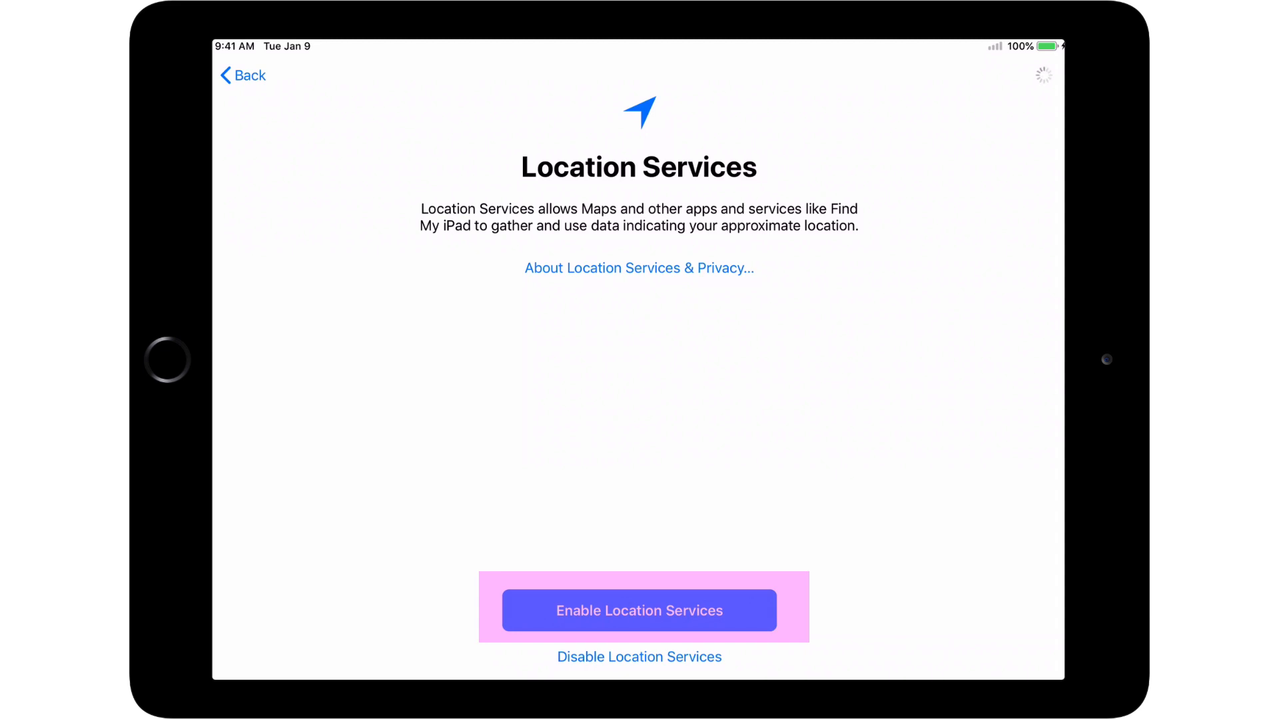
left_click(638, 612)
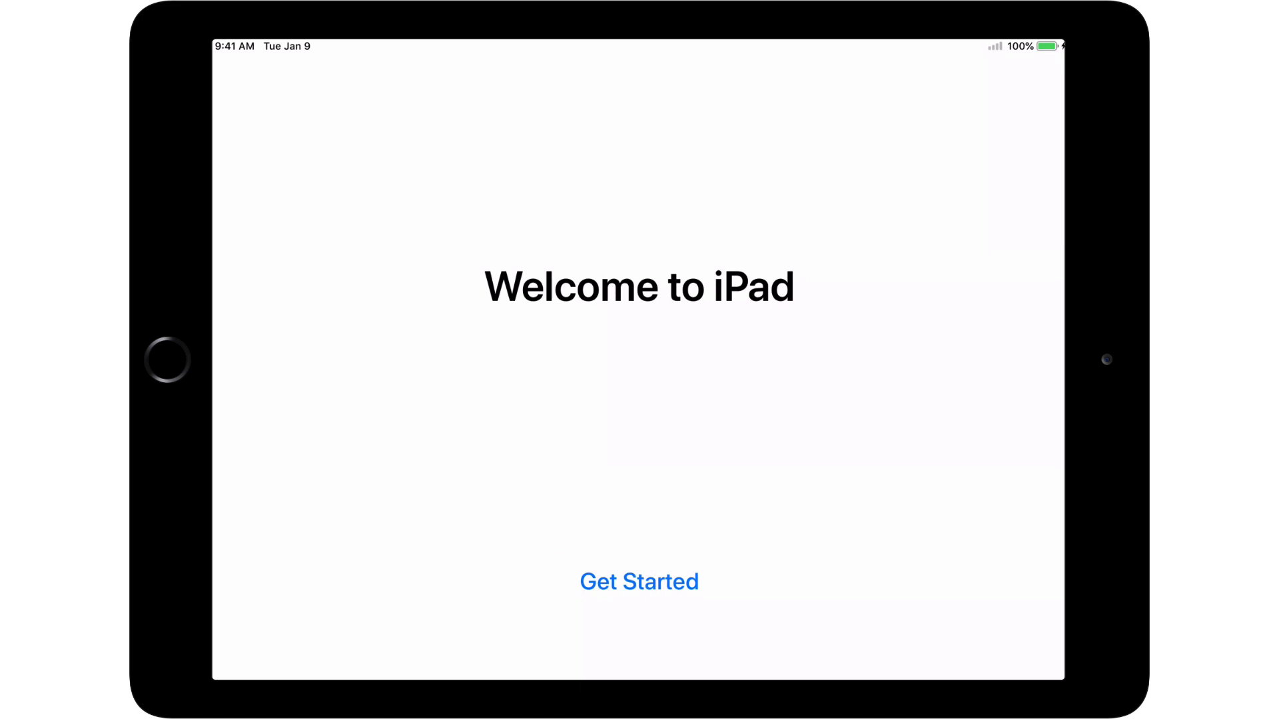
left_click(638, 583)
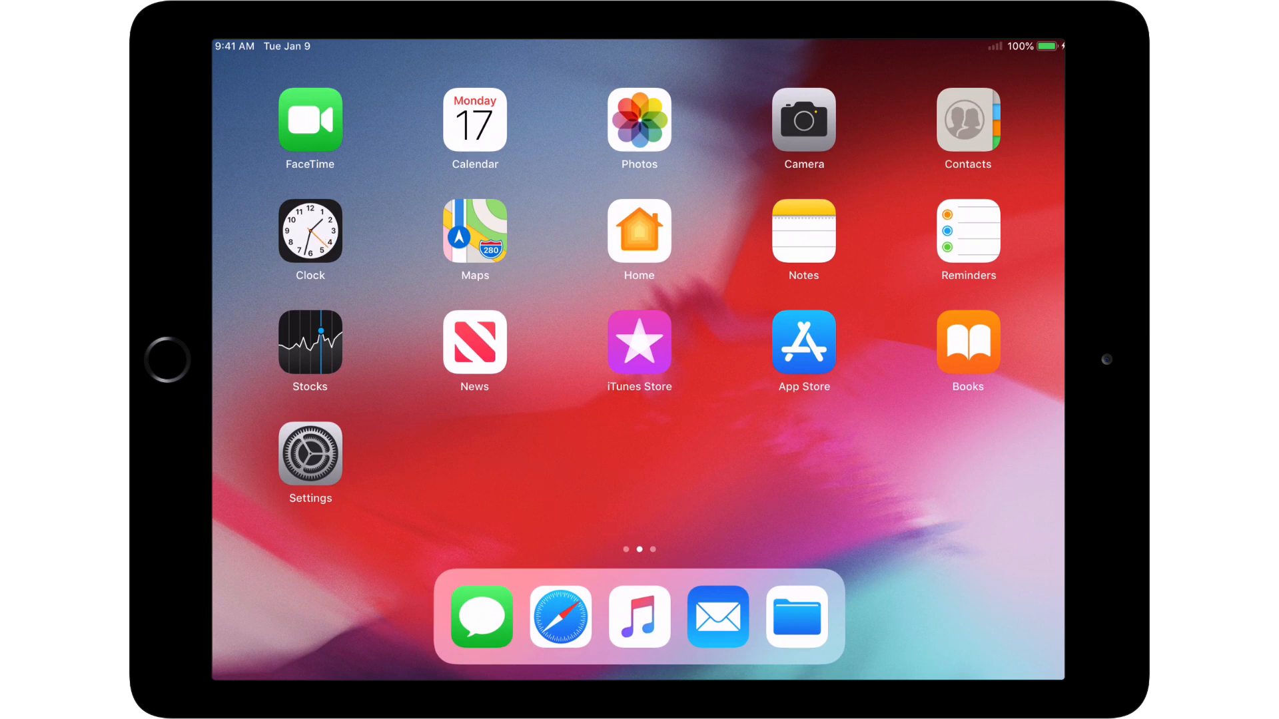
Swipe through Home screen pages to the last page of PGCPS apps like Nearpod and Zoom
scroll("left", 3)
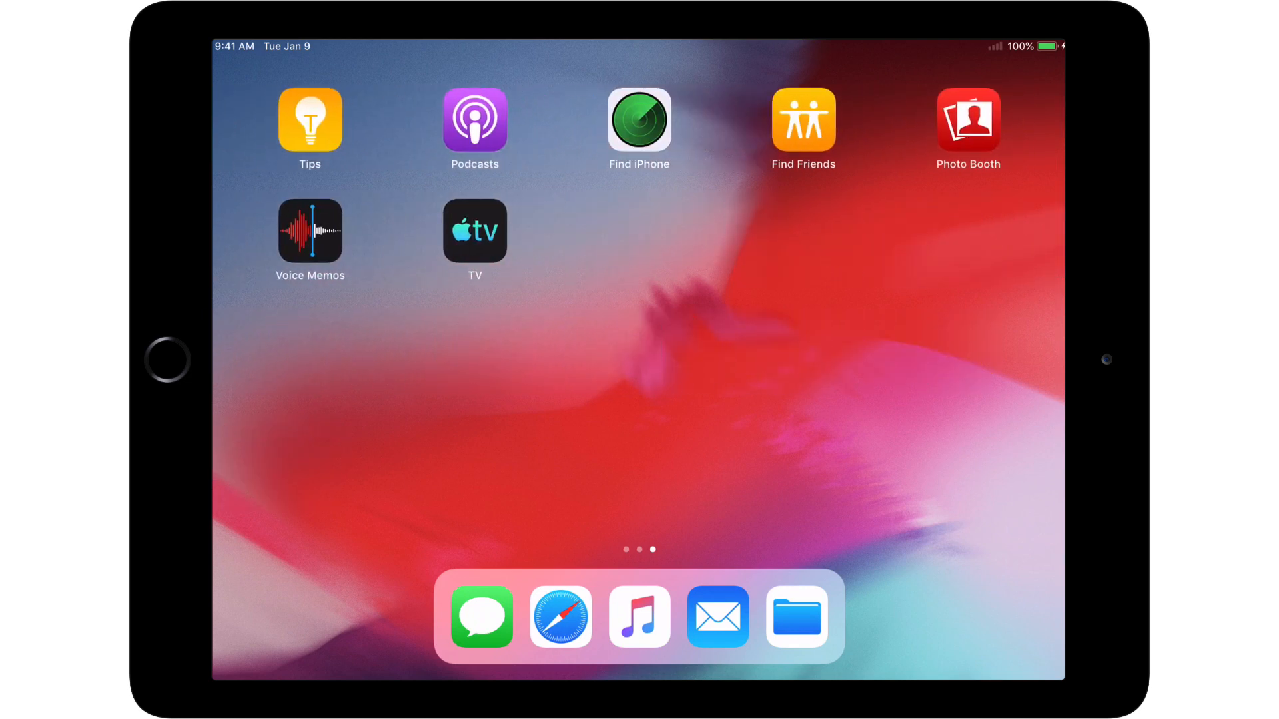
scroll("left", 3)
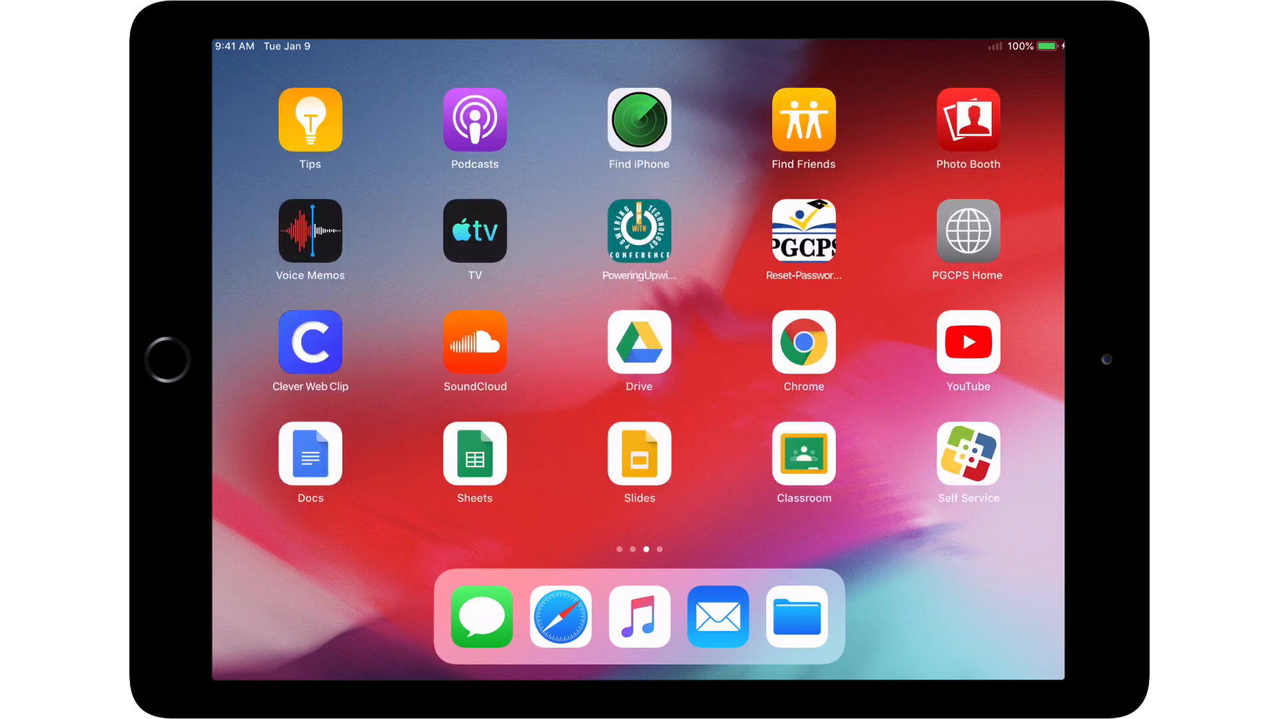
scroll("left", 3)
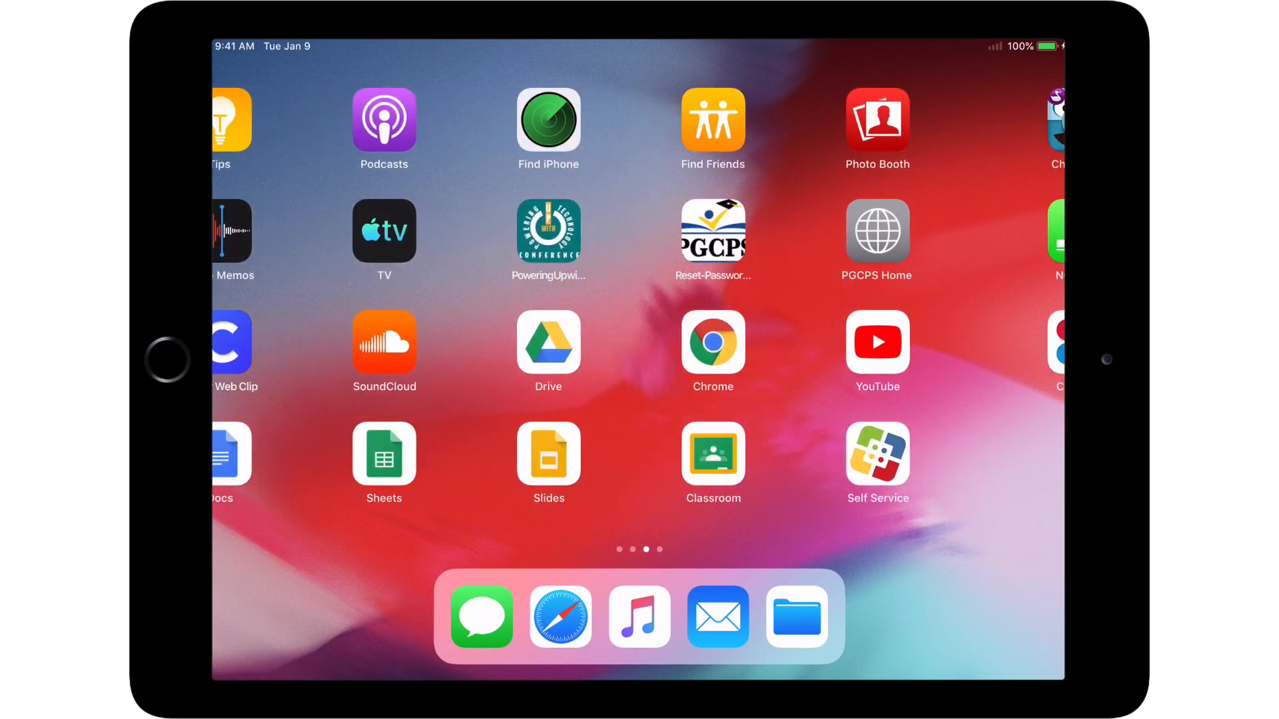
scroll("left", 3)
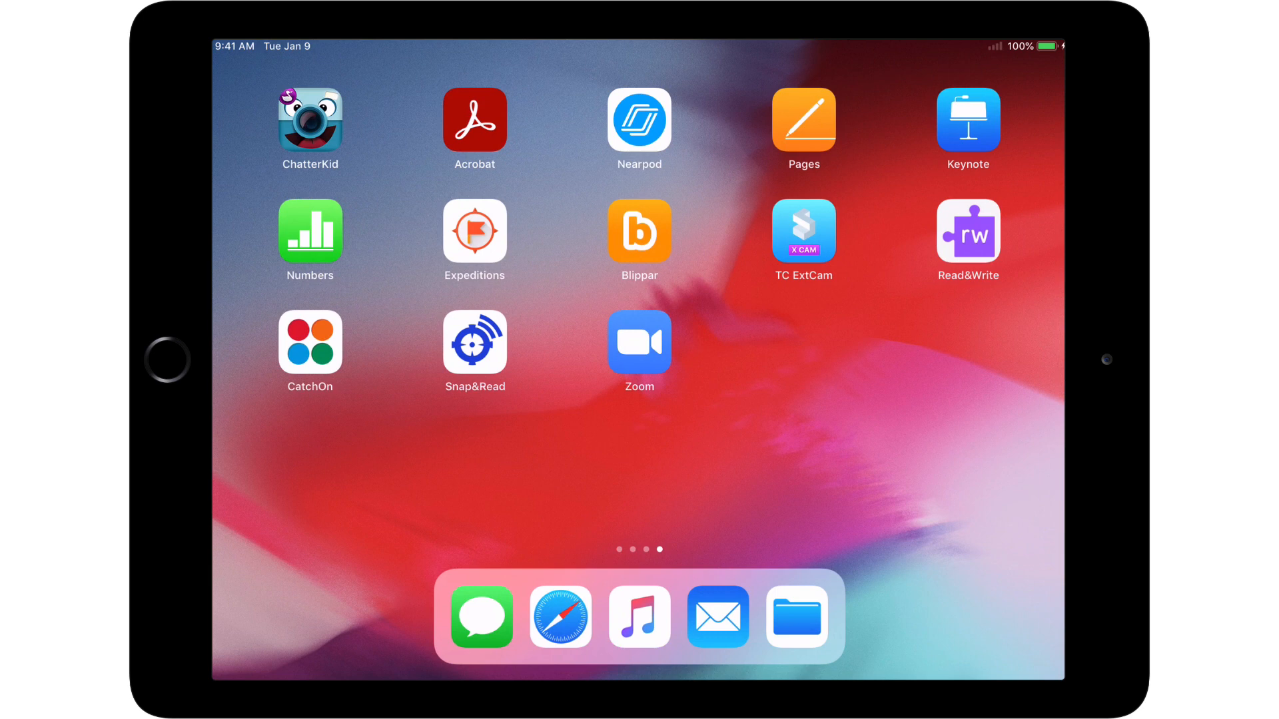